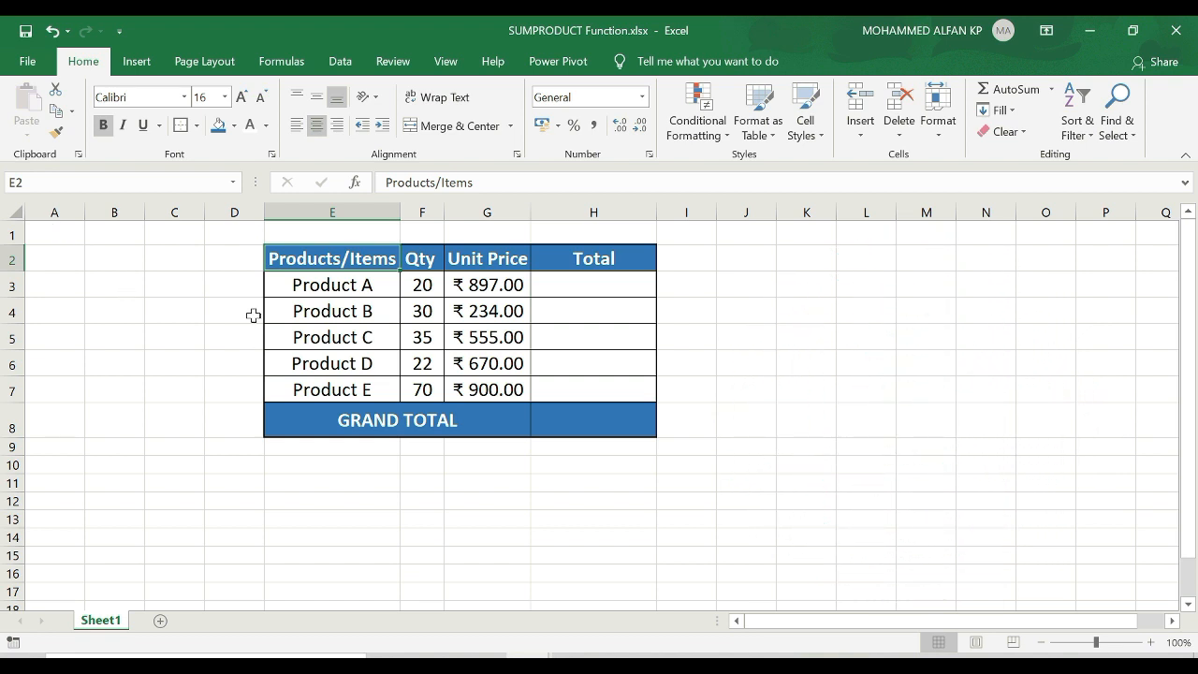
mouse_move(487, 381)
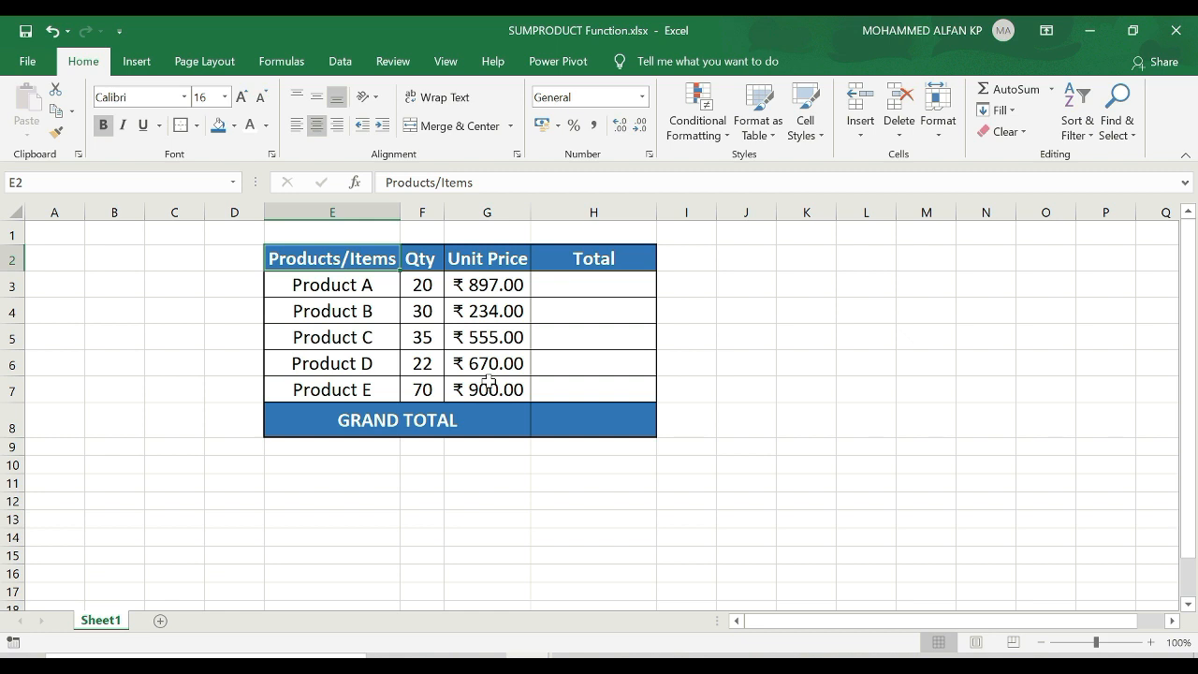
mouse_move(547, 416)
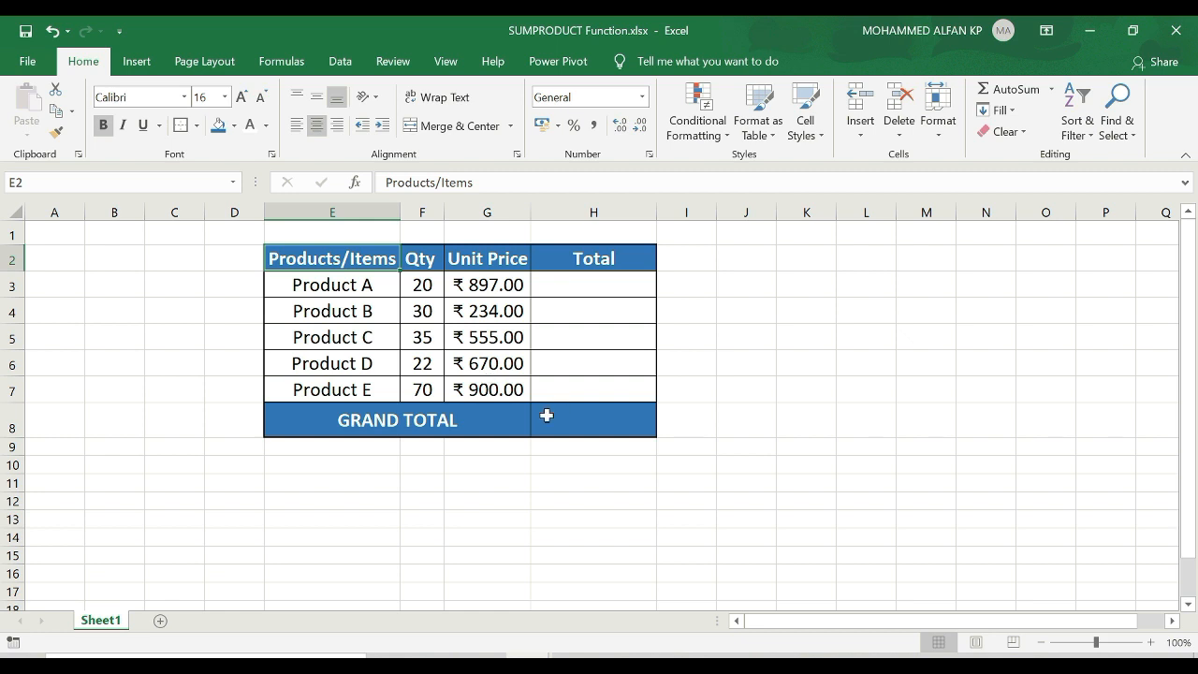
- Fill per-row totals as quantity times unit price and sum them into a 1,22,125.00 grand total
left_click(593, 285)
type("=F3*G3")
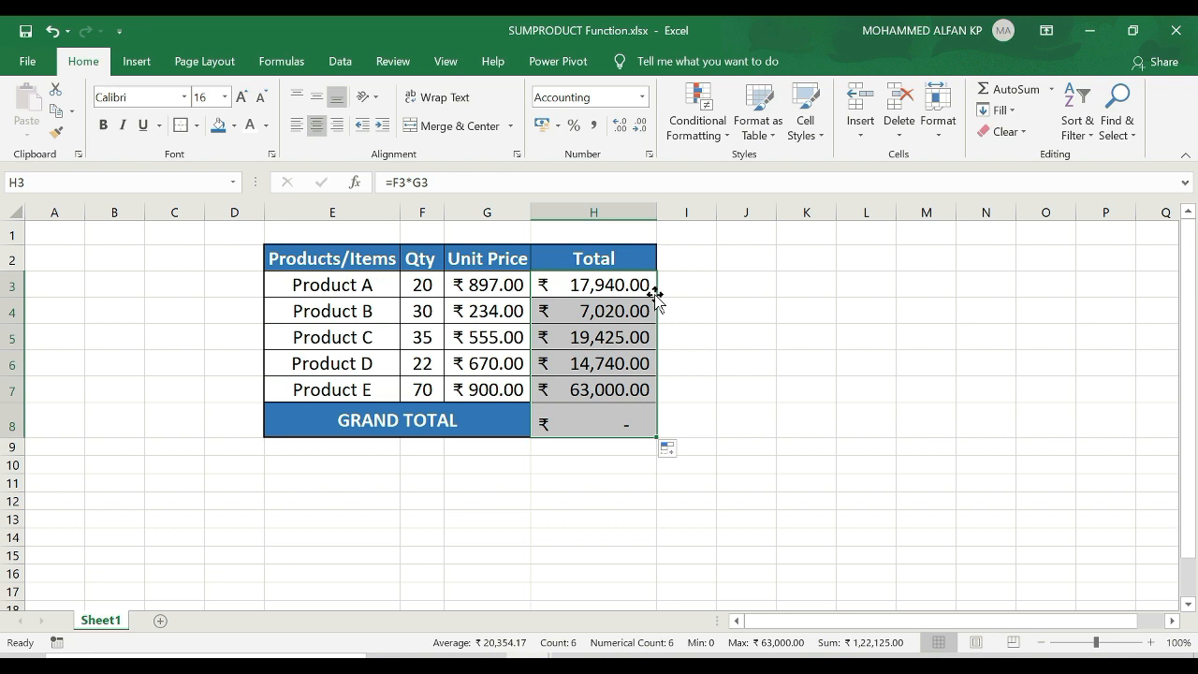
left_click(591, 419)
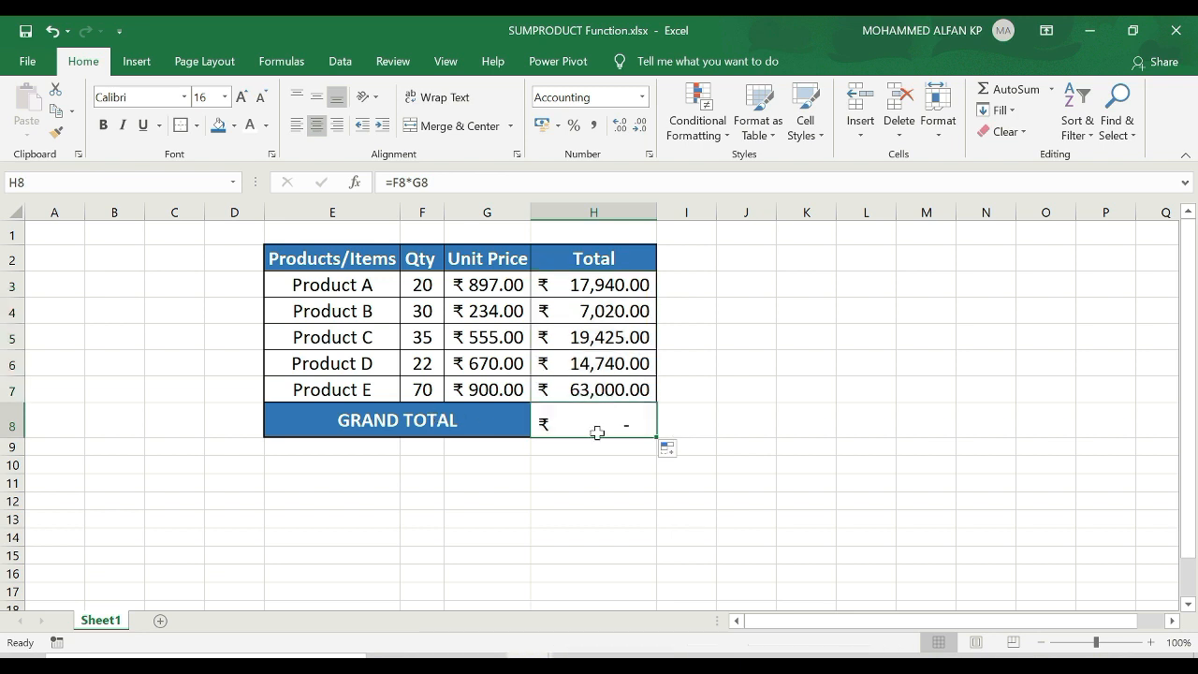
type("=SUM")
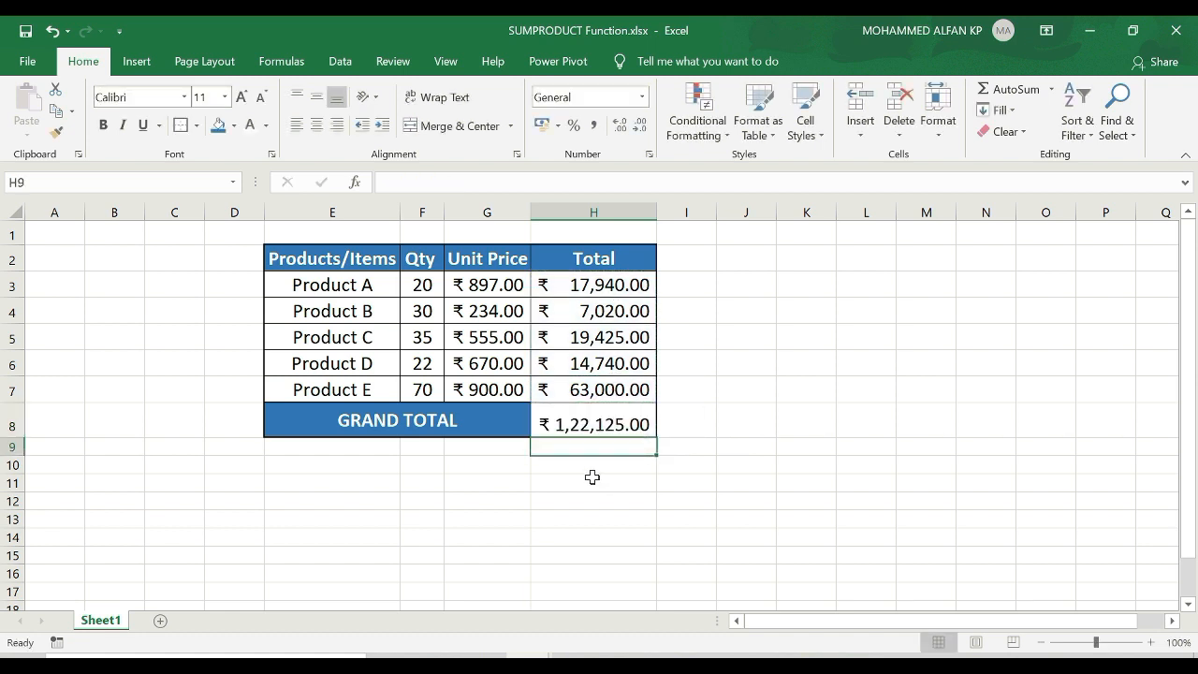
left_click(593, 423)
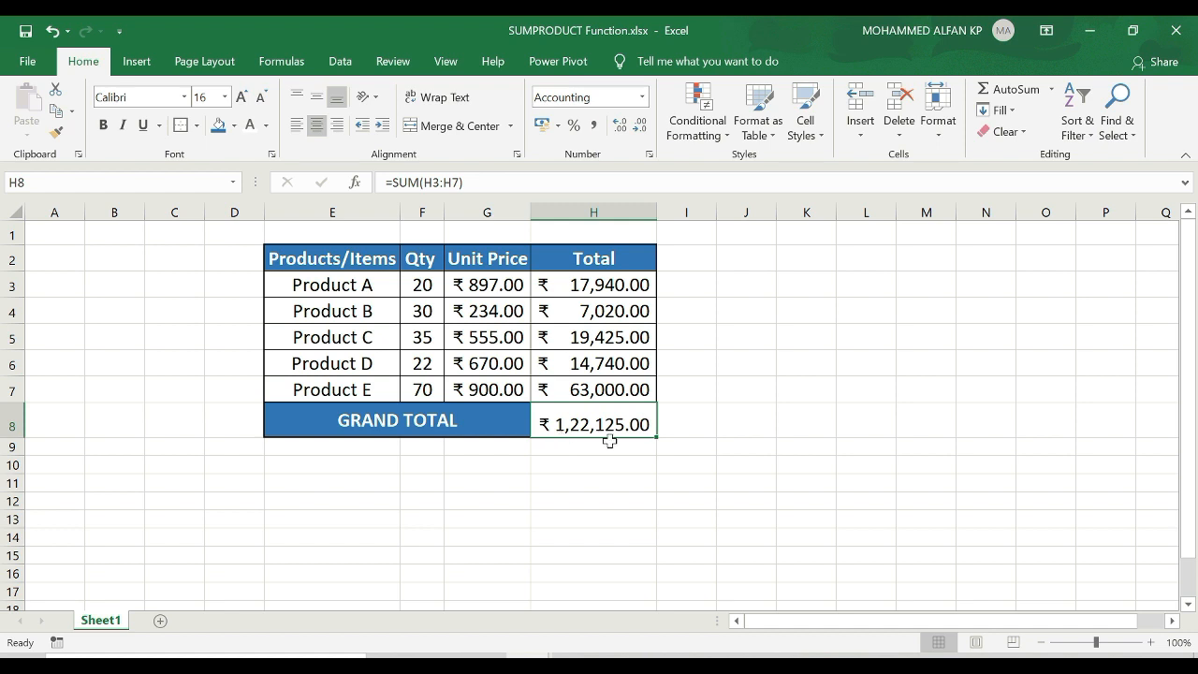
mouse_move(622, 435)
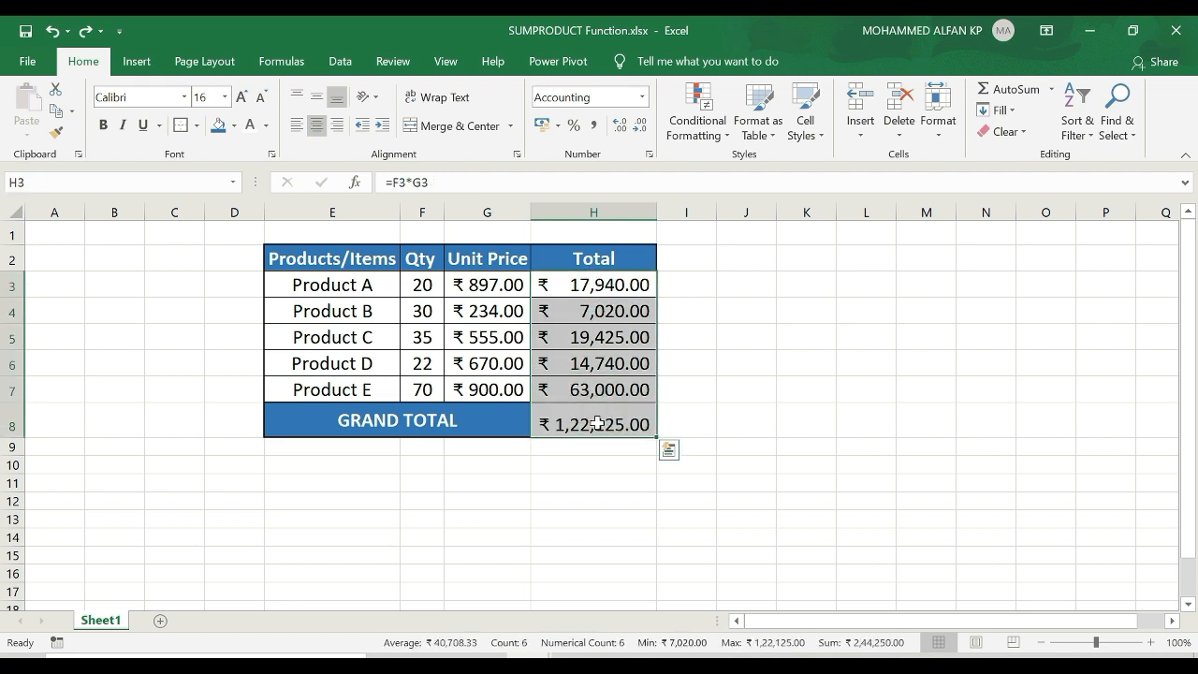
- Clear the computed totals and start a SUMPRODUCT formula in the empty grand total cell
key("Delete")
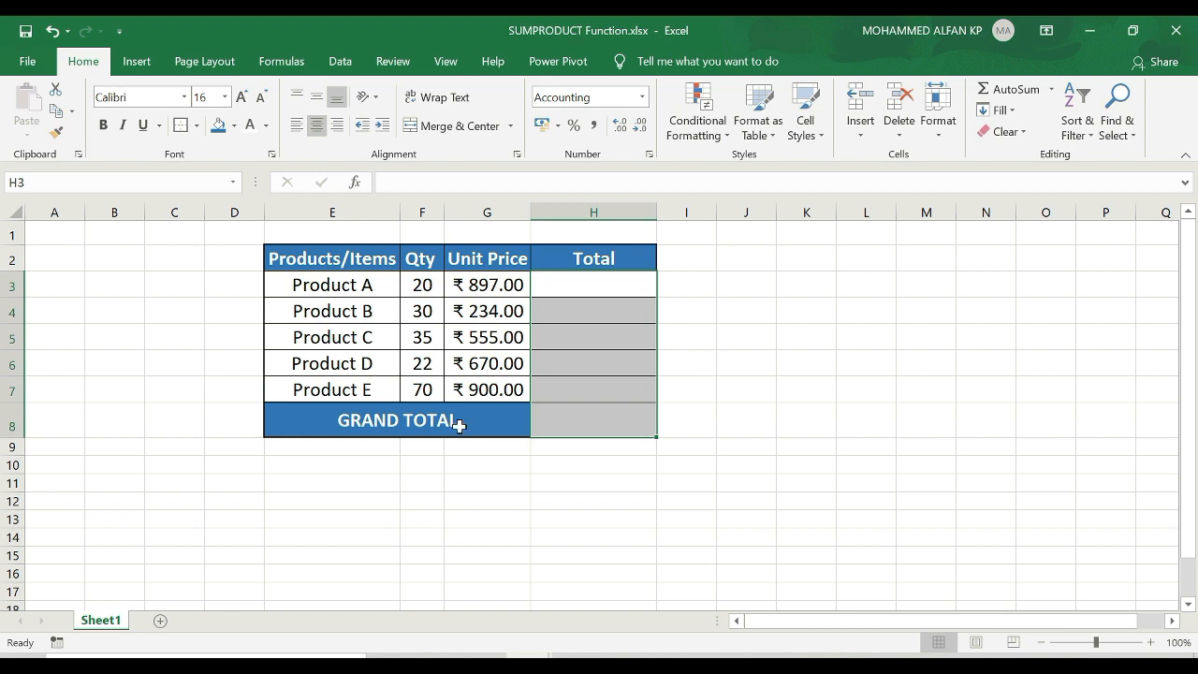
left_click(595, 419)
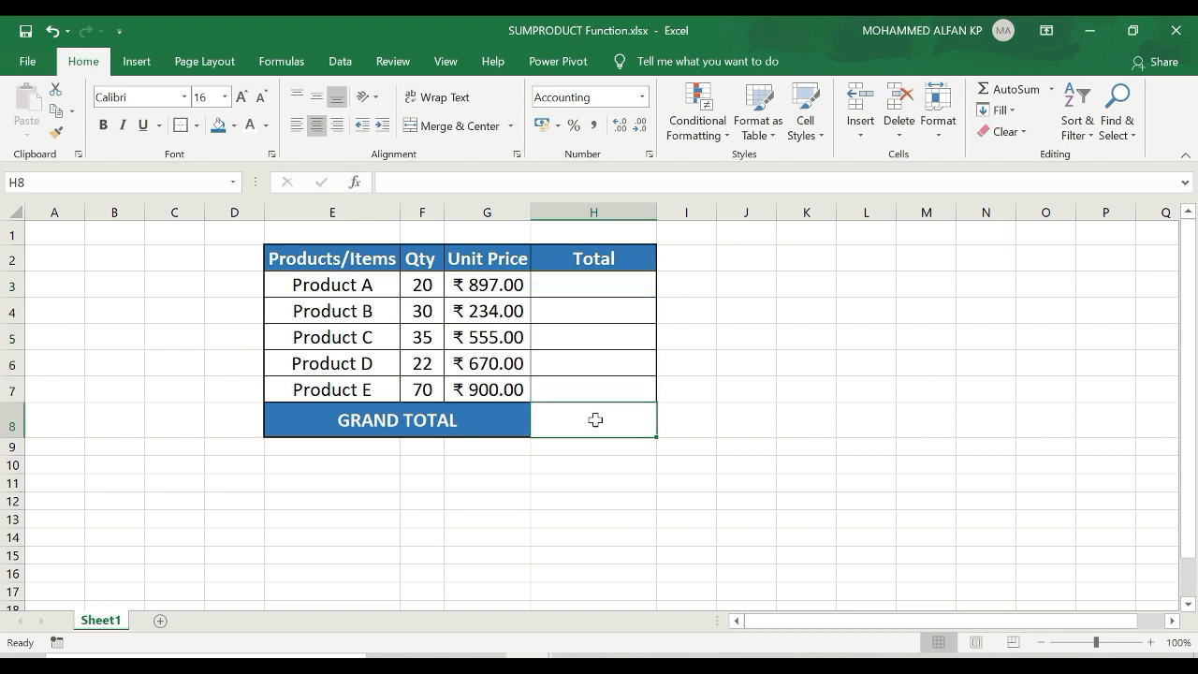
type("=SUMPRODUCT(")
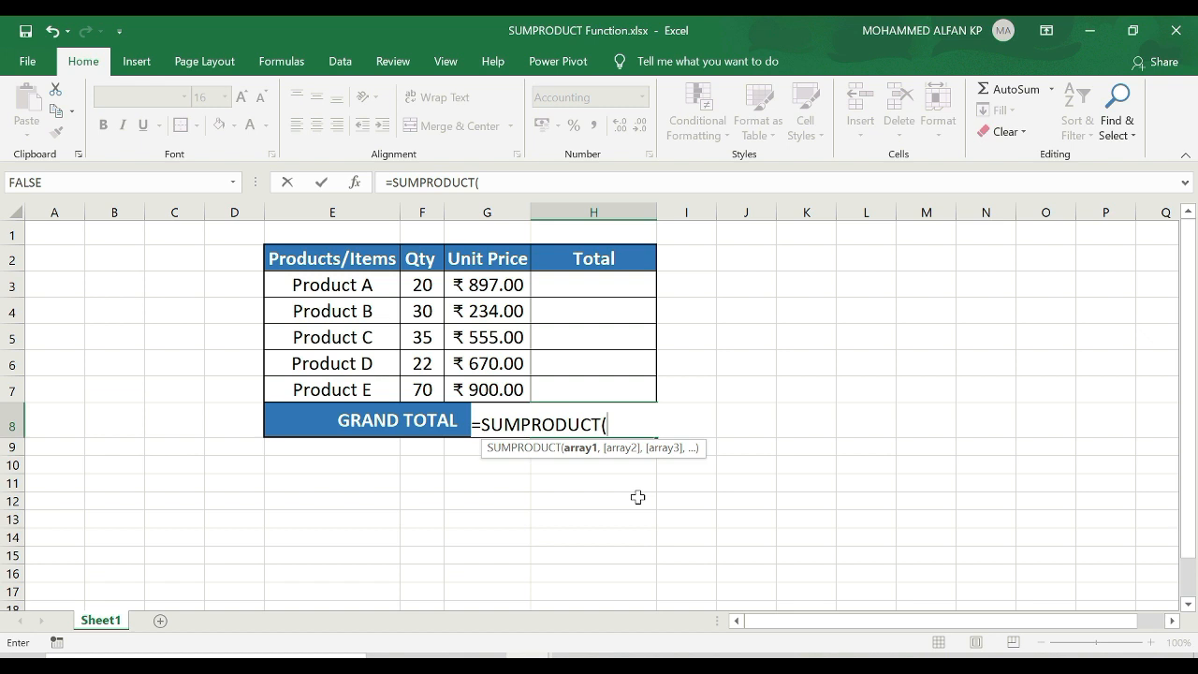
mouse_move(423, 279)
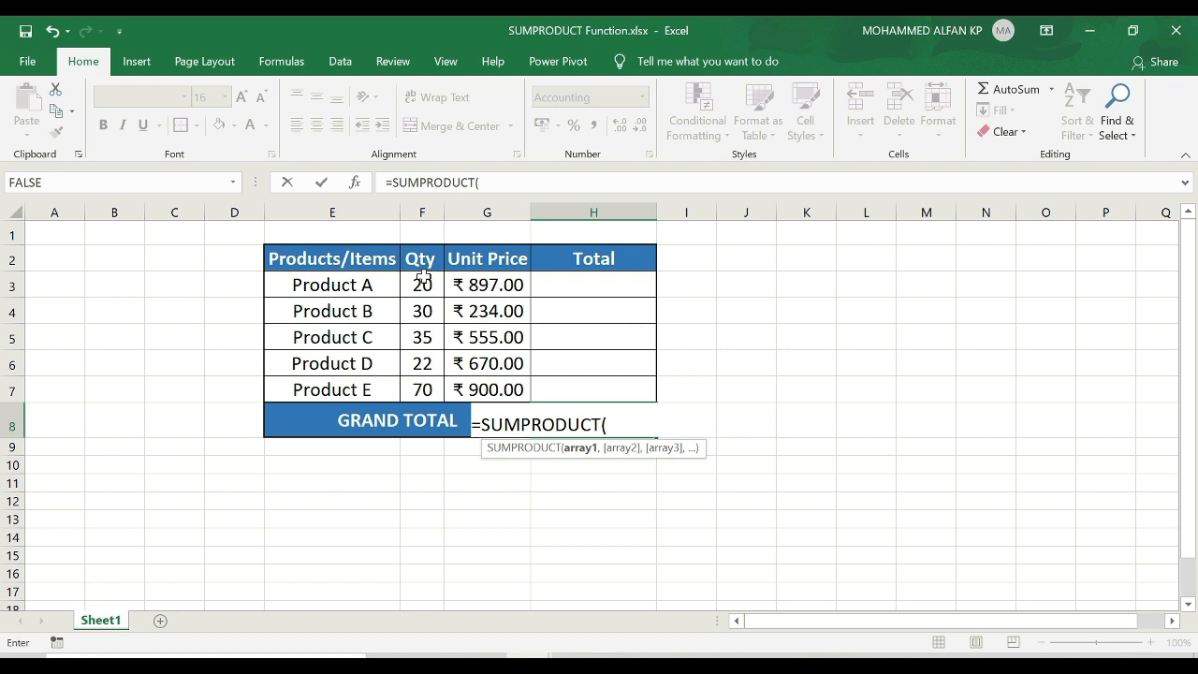
- Complete =SUMPRODUCT(F3:F7,G3:G7) pairing the five quantities with the five unit prices
left_click_drag(422, 284, 422, 389)
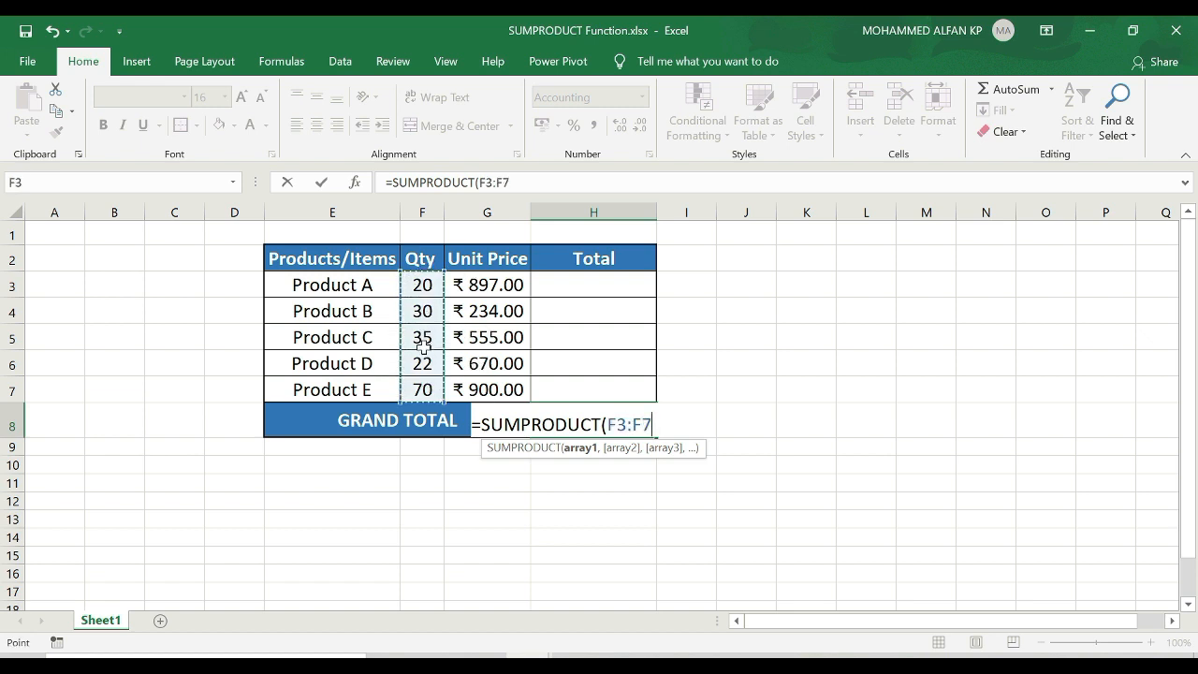
mouse_move(534, 382)
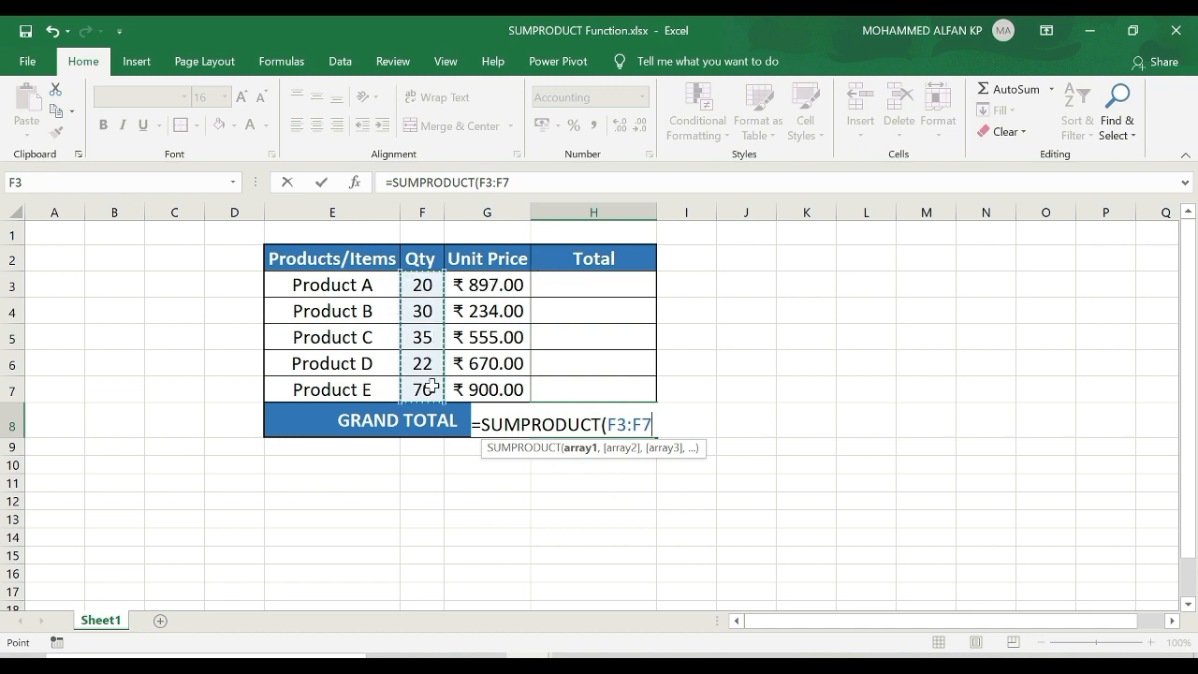
mouse_move(917, 417)
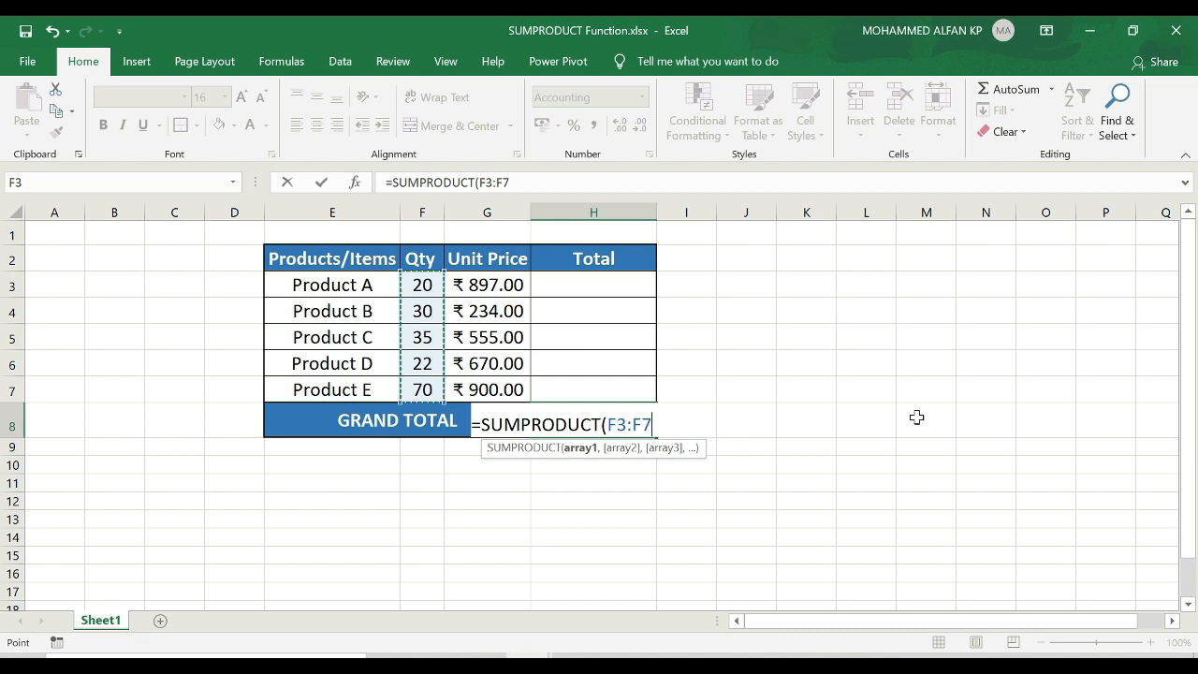
type(",")
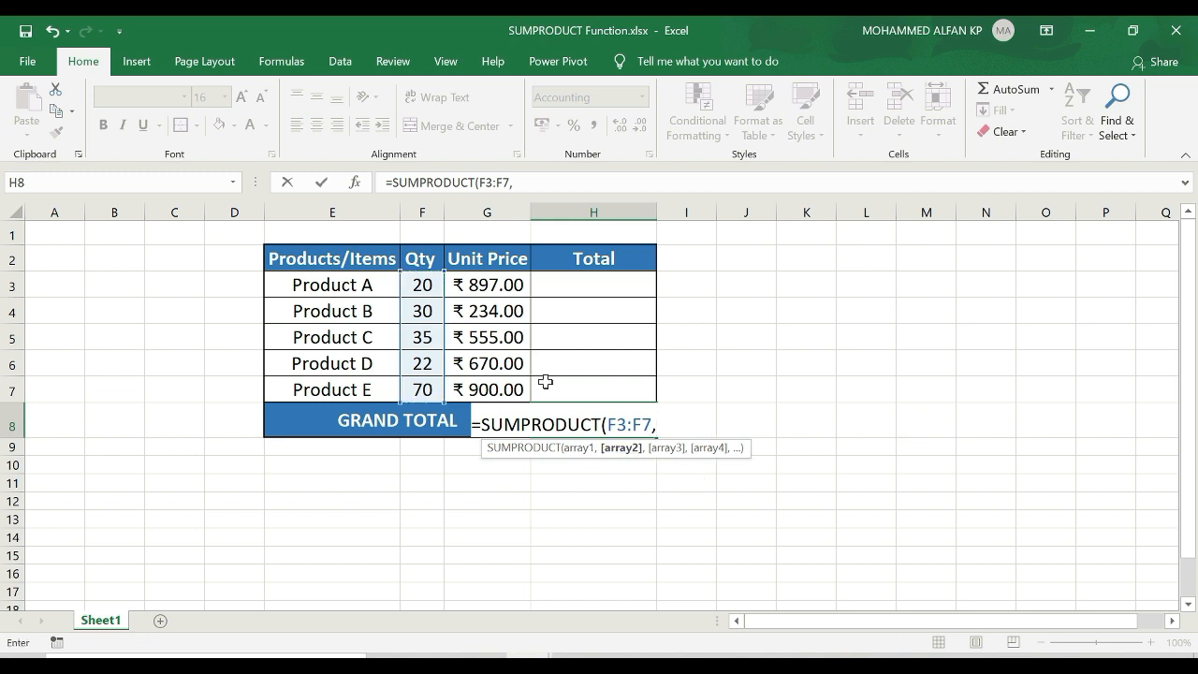
left_click_drag(487, 284, 487, 390)
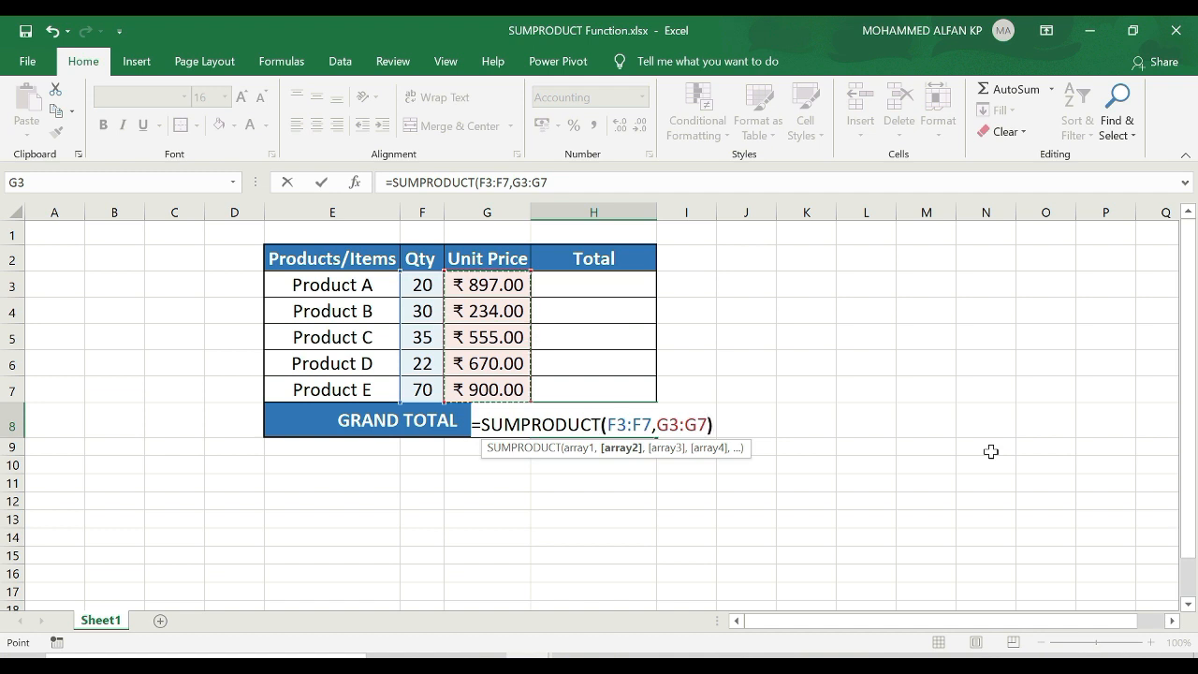
left_click(603, 425)
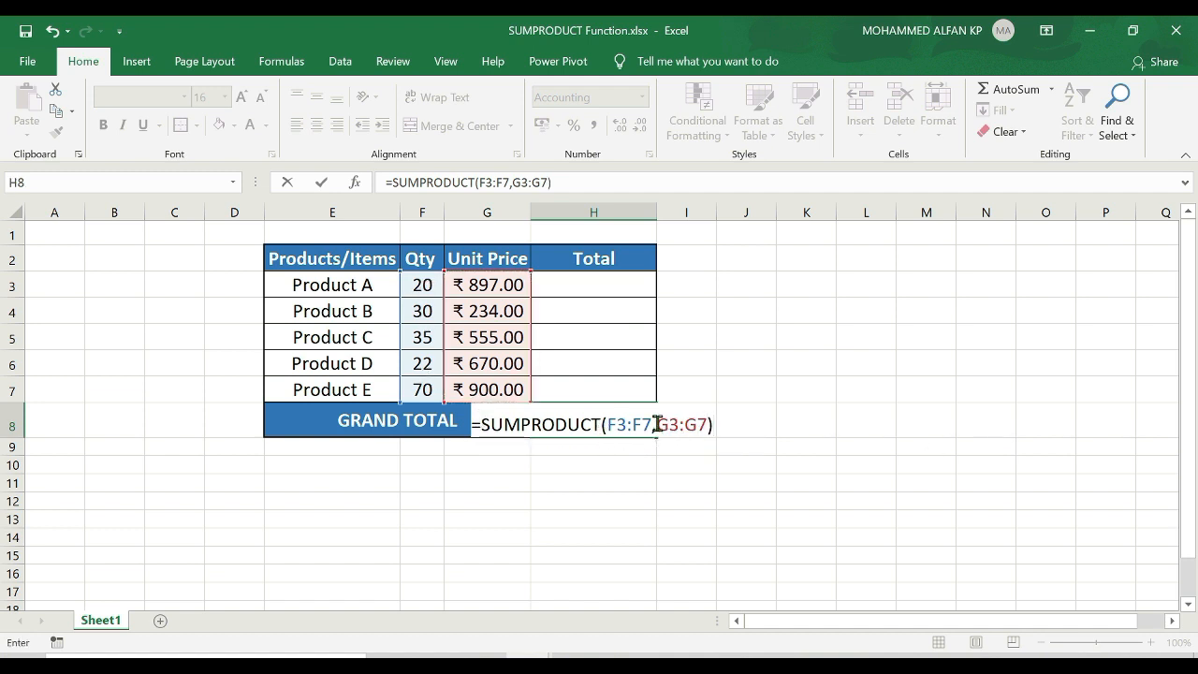
mouse_move(659, 442)
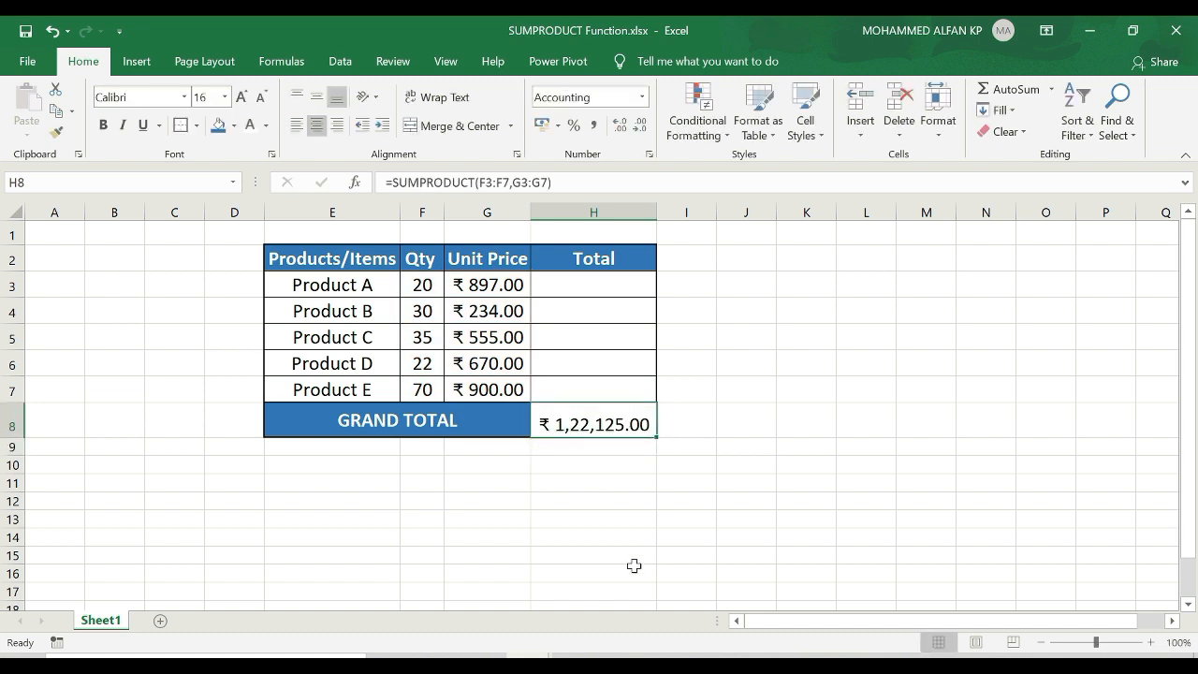
- Enter a plain =SUM(F3:F7) of the quantities, giving 177.00 in the grand total cell
type("=SUM")
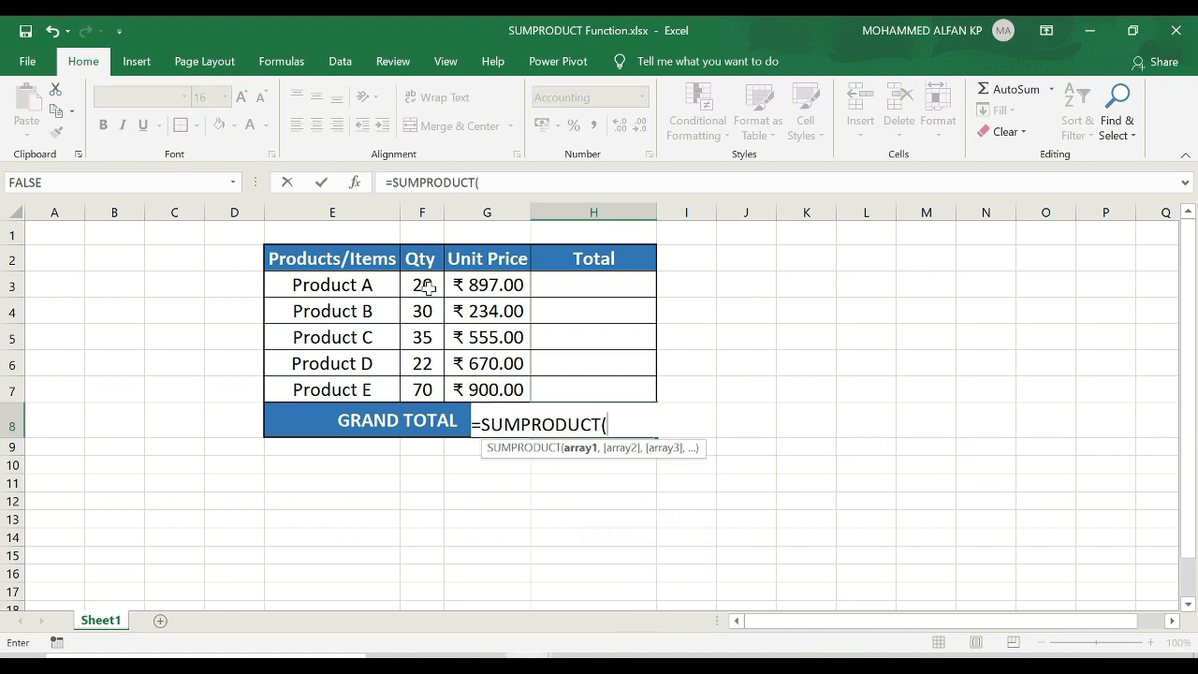
left_click_drag(421, 284, 421, 389)
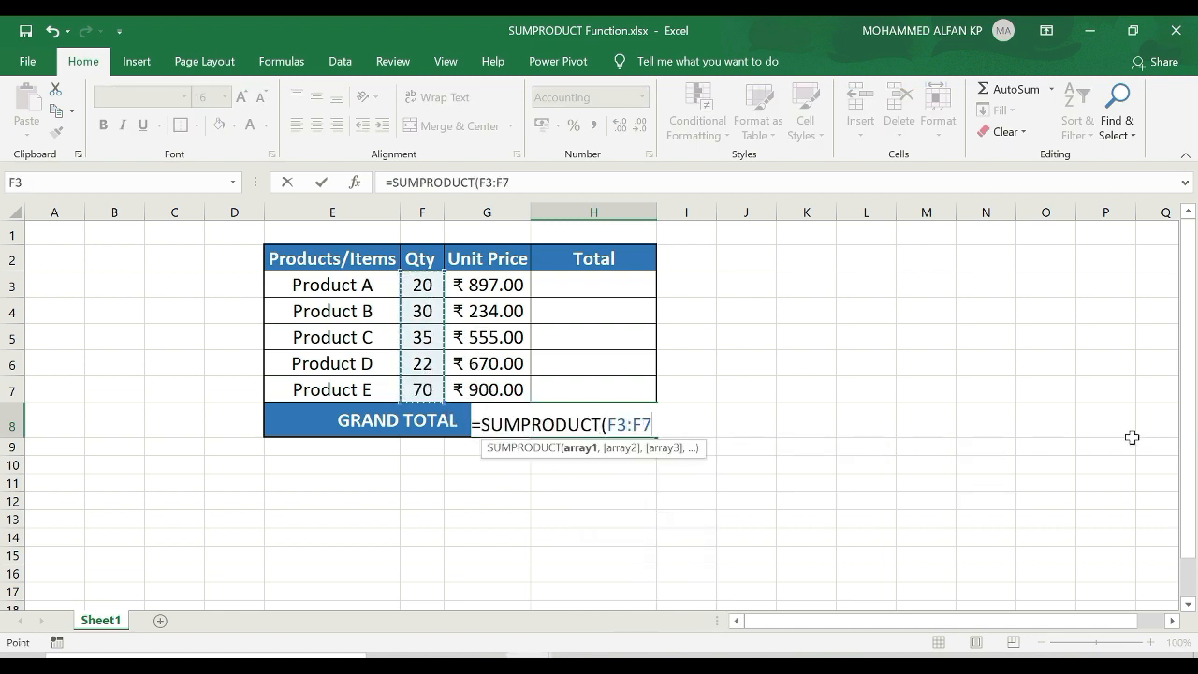
type(")")
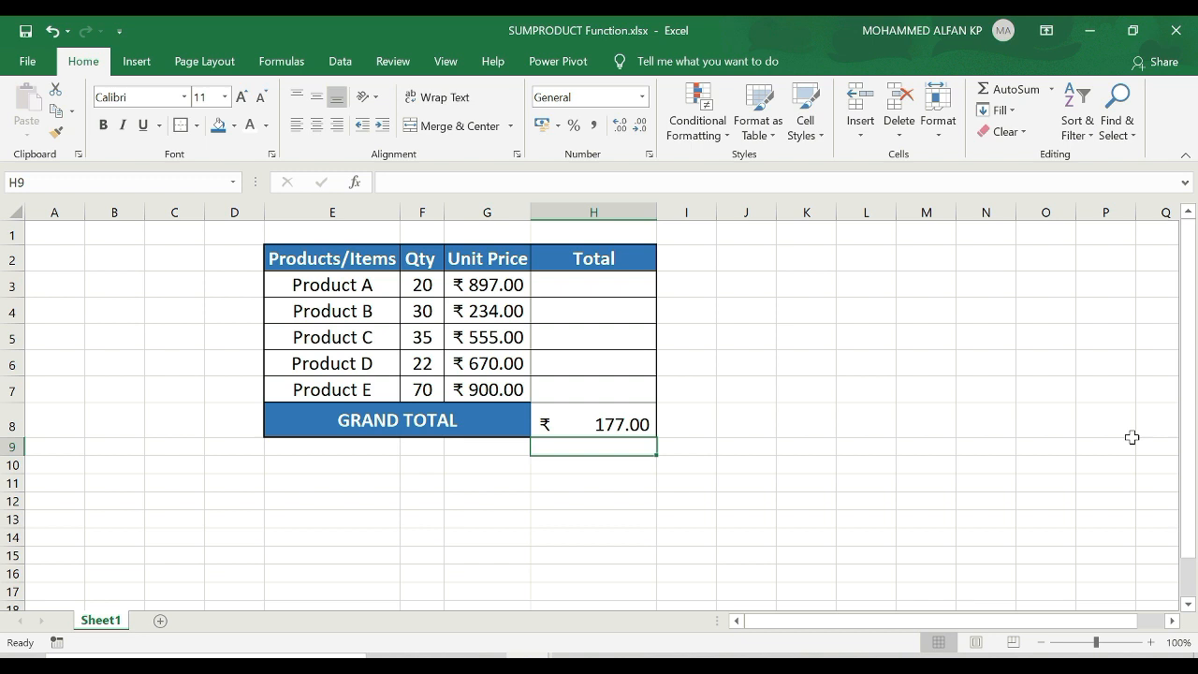
mouse_move(421, 337)
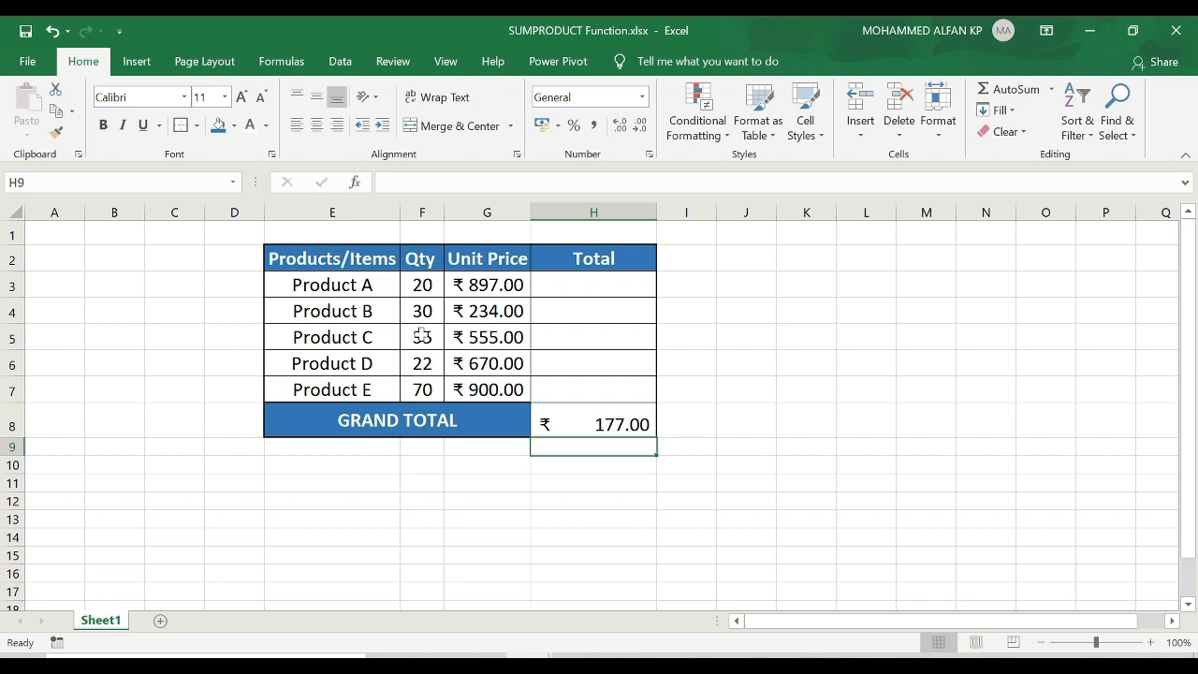
left_click_drag(421, 284, 422, 363)
type("=")
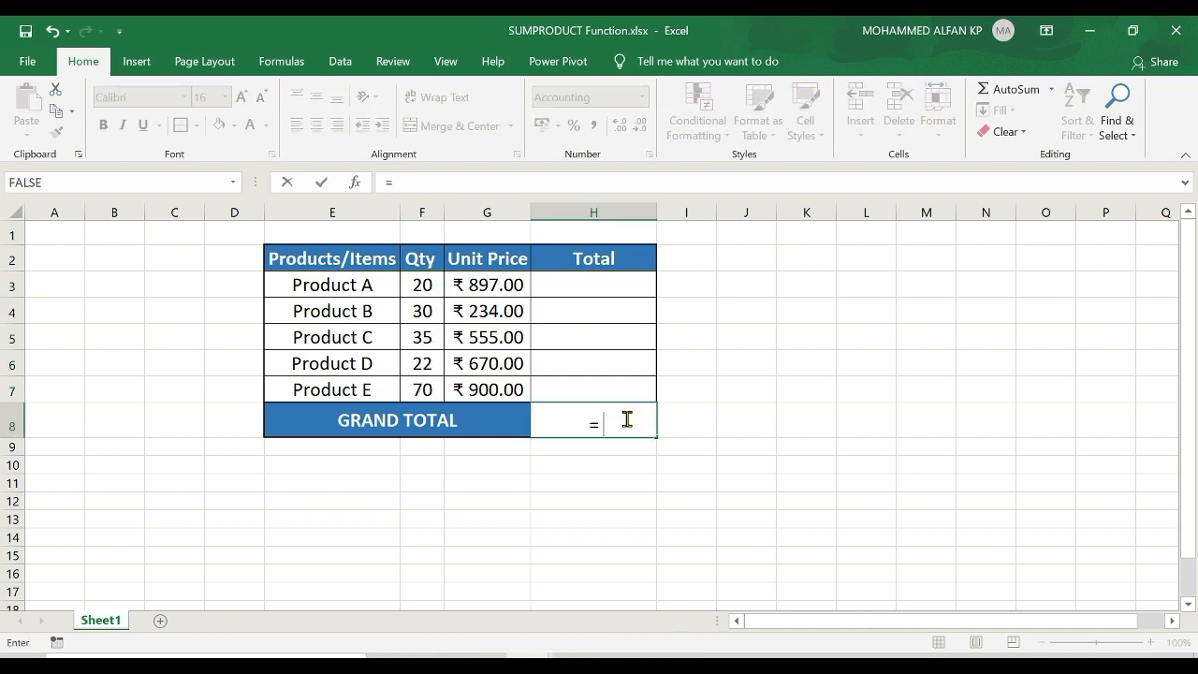
- Replace it with =SUMPRODUCT(F3:F7,G3:G7) to get 1,22,125.00, then clear the cell again
type("SUMPRODUCT(F3:F7,")
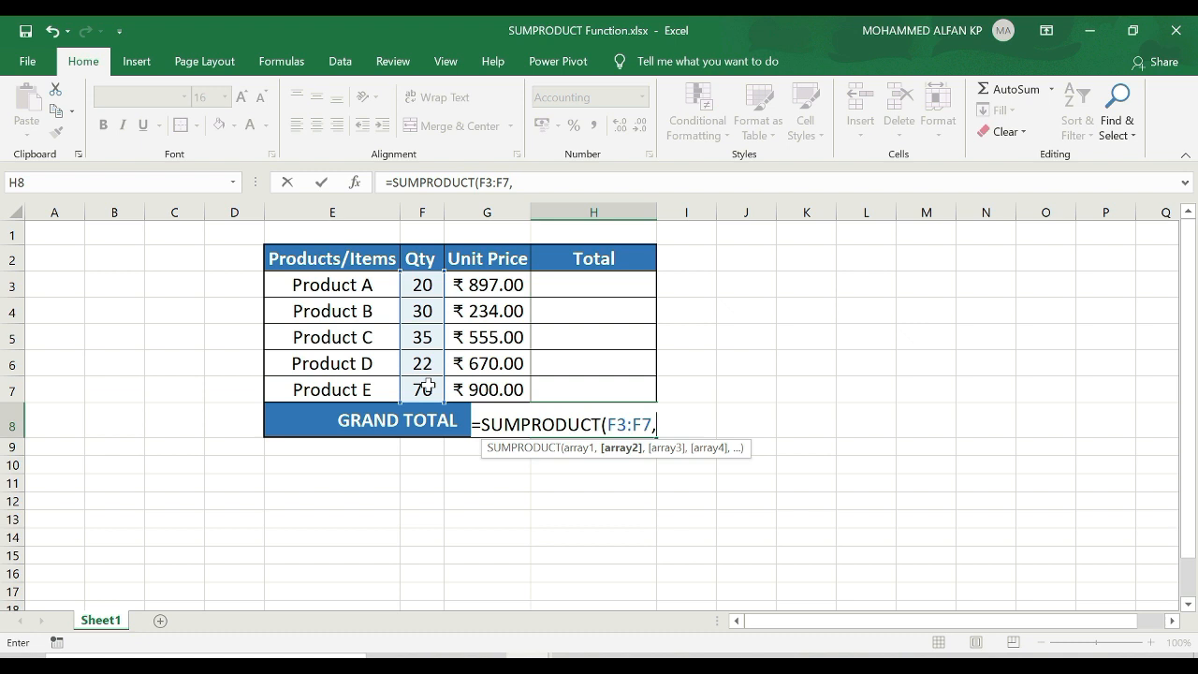
left_click_drag(487, 284, 486, 389)
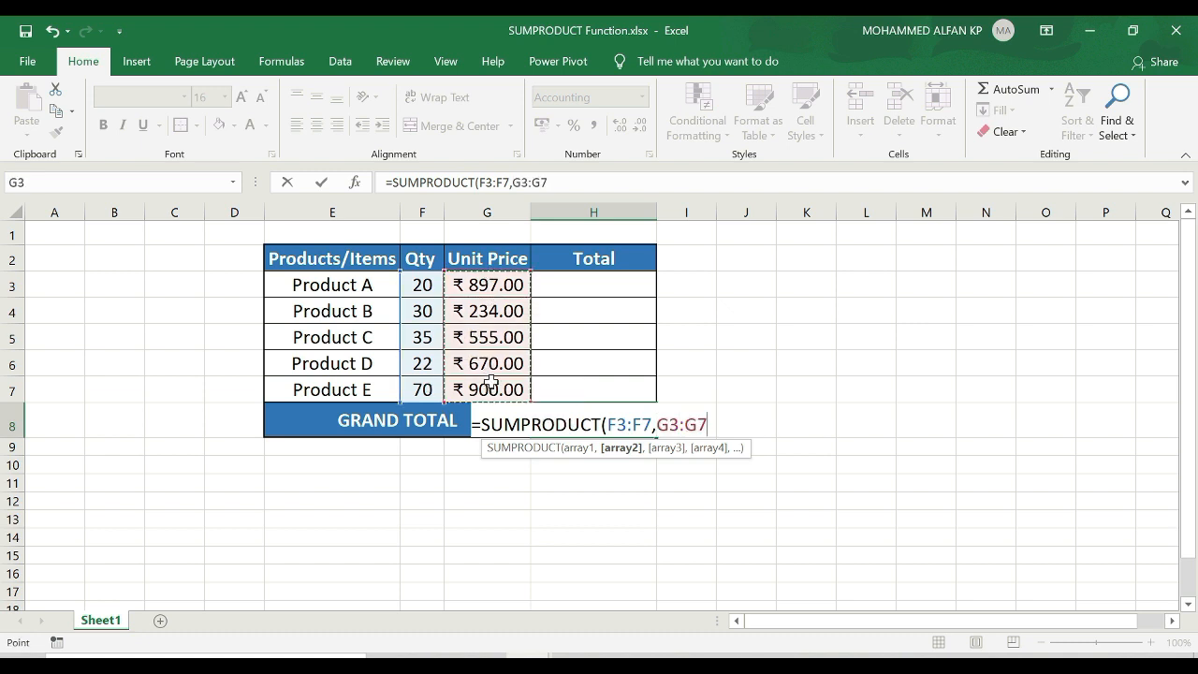
key("Return")
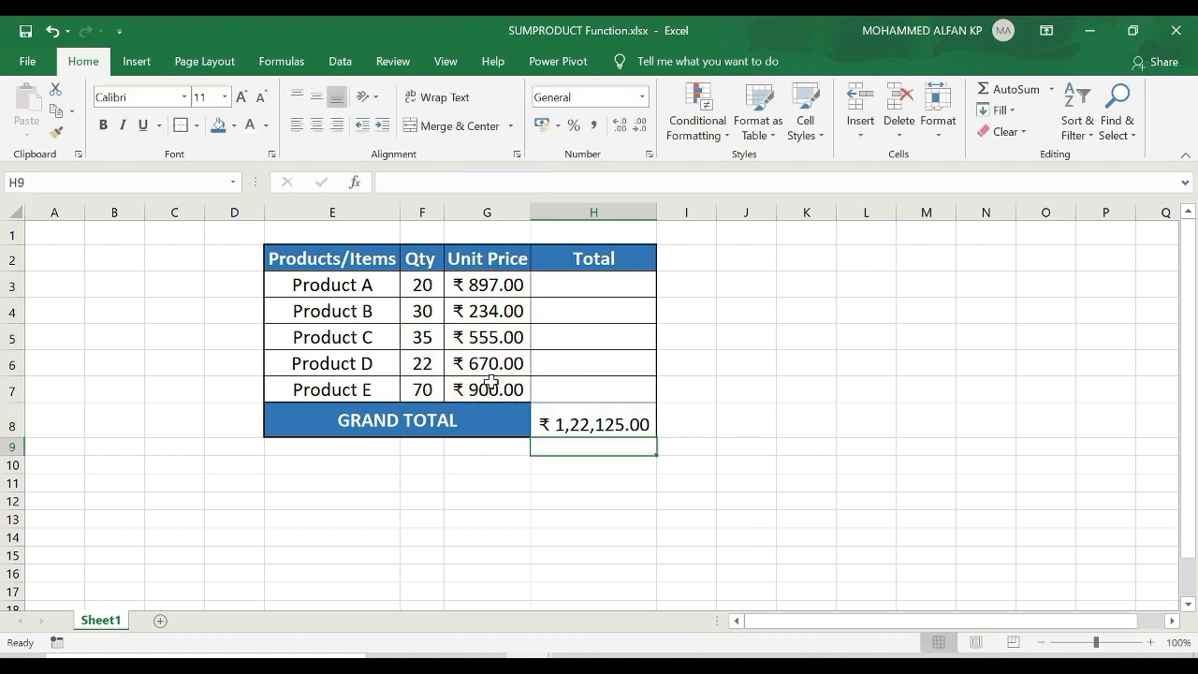
left_click(593, 423)
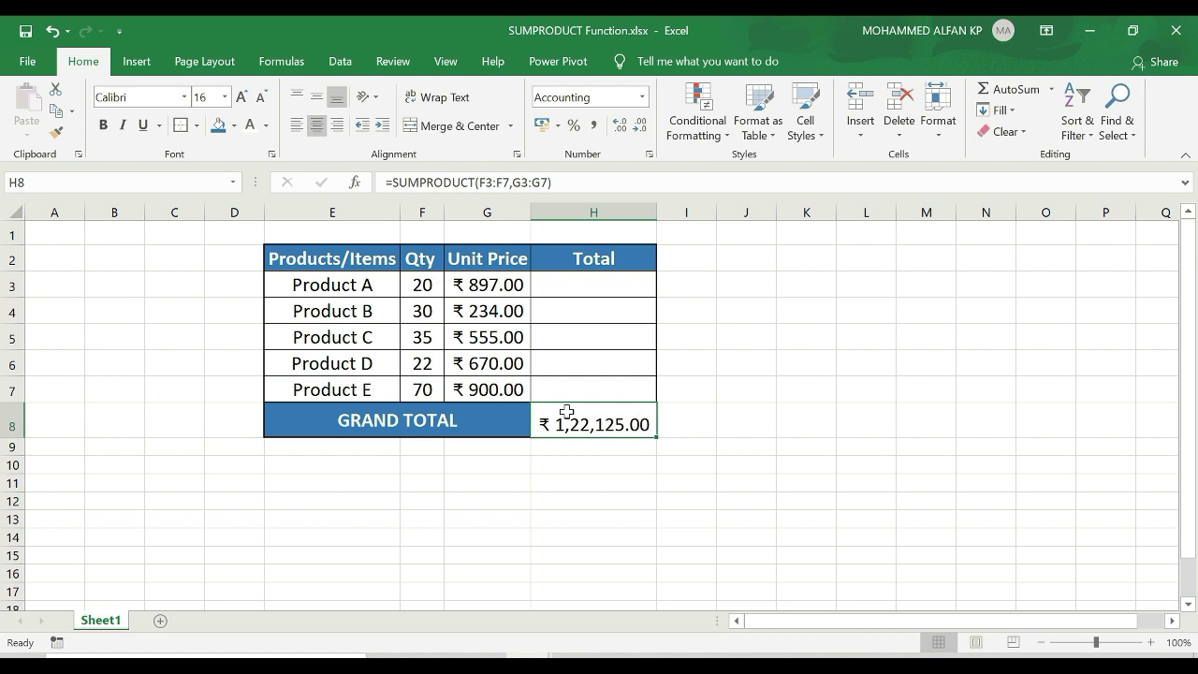
key("Delete")
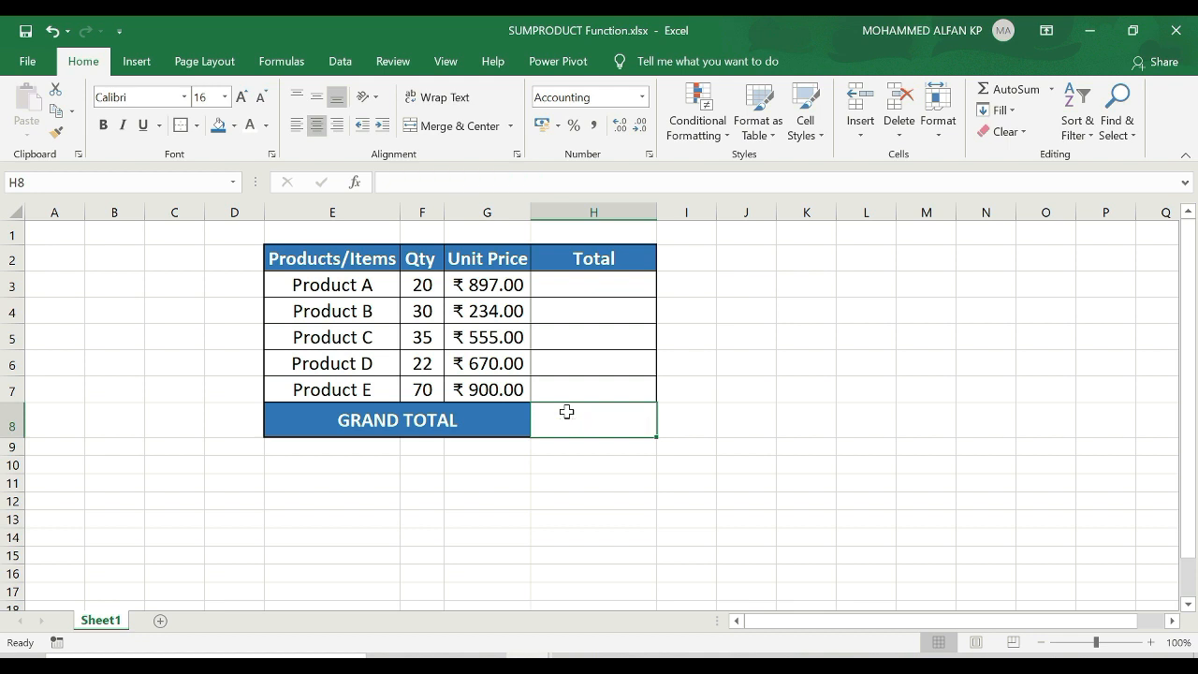
- Enter =SUMPRODUCT(F3:F7,G3:G6), mismatching five quantities against only four unit prices
type("=SUMPRODUCT(")
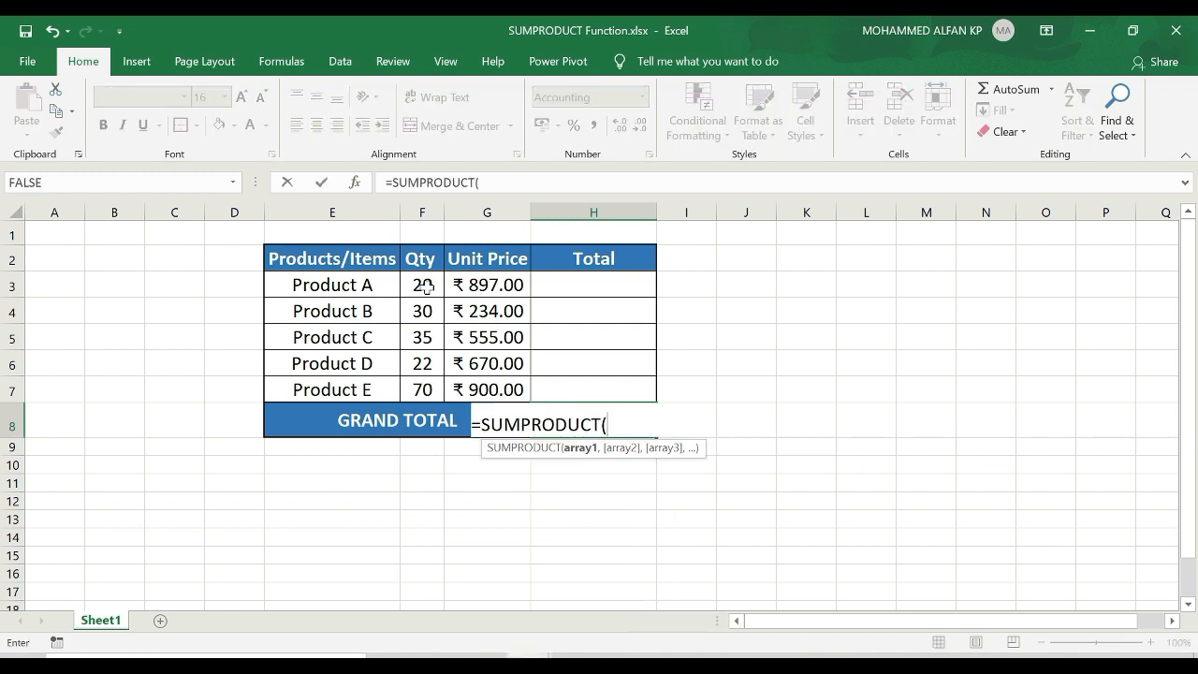
left_click_drag(421, 285, 421, 389)
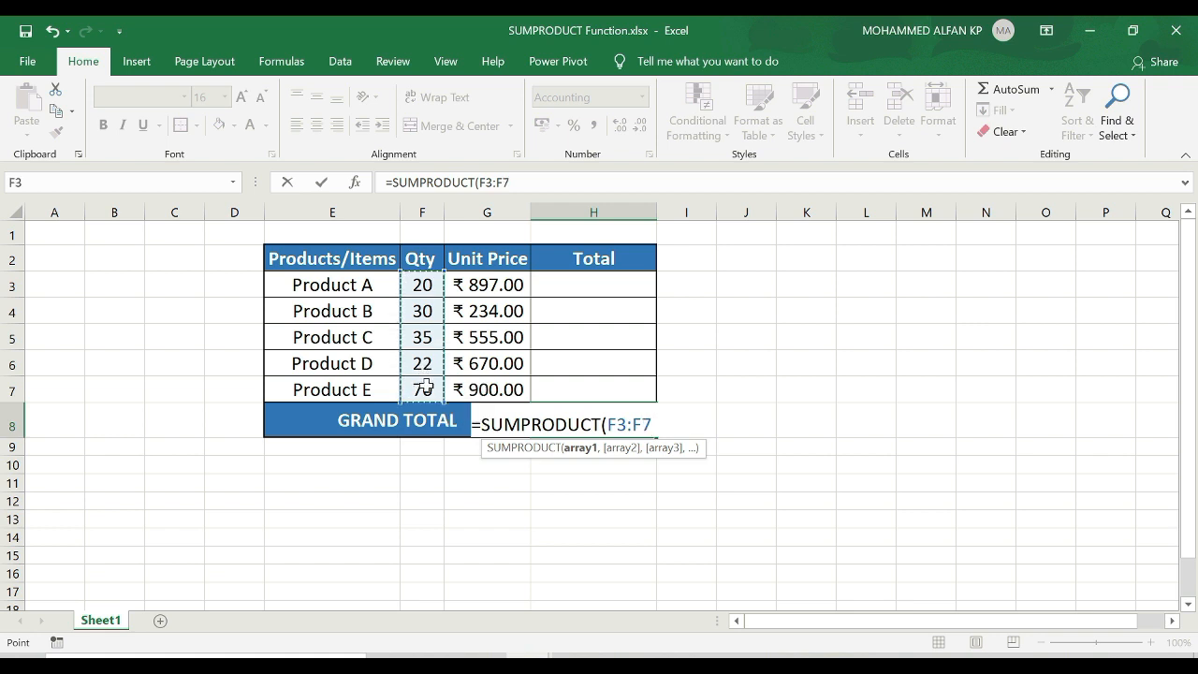
type(",")
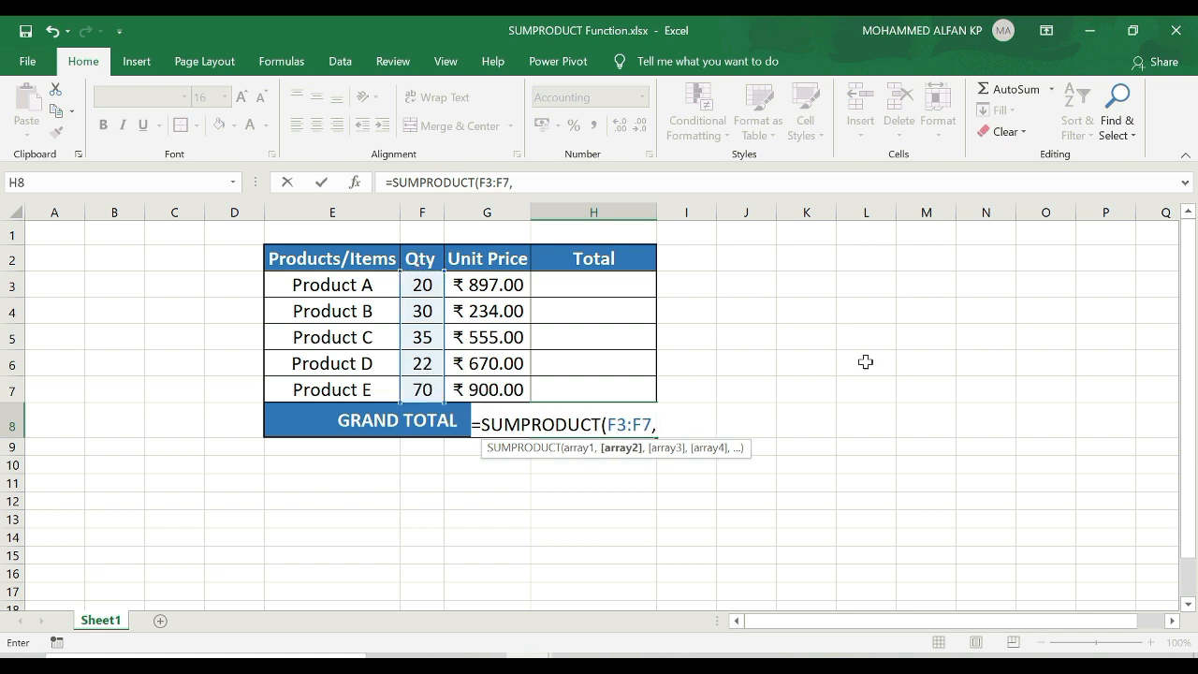
mouse_move(509, 284)
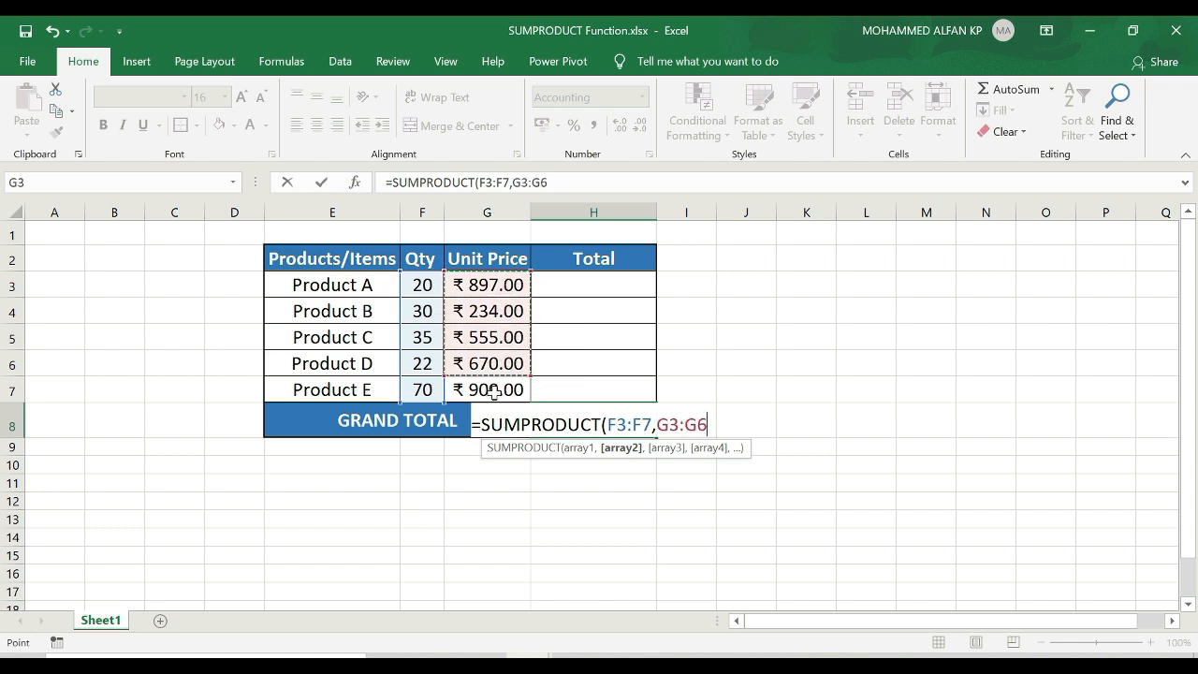
type(")")
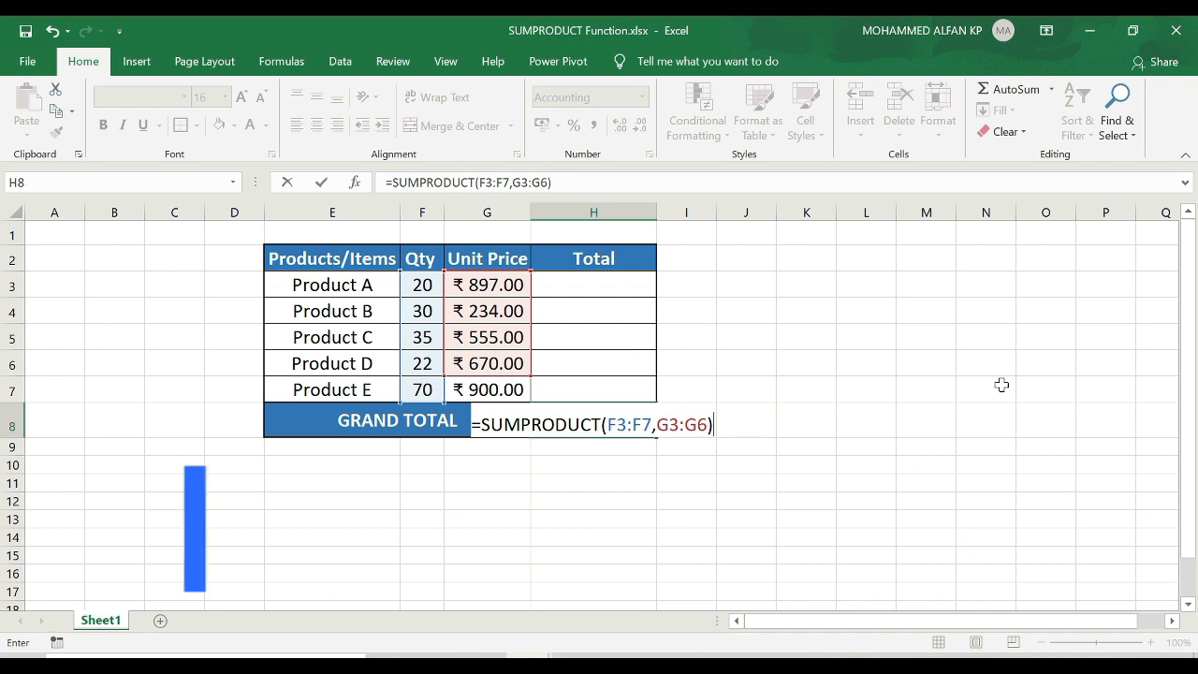